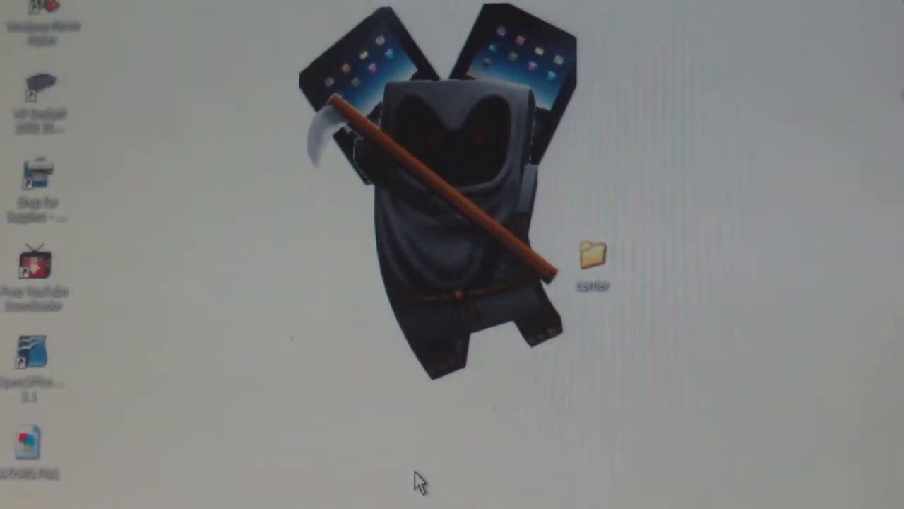
- Open the carrier folder on the desktop to show its UIImages subfolder
double_click(592, 254)
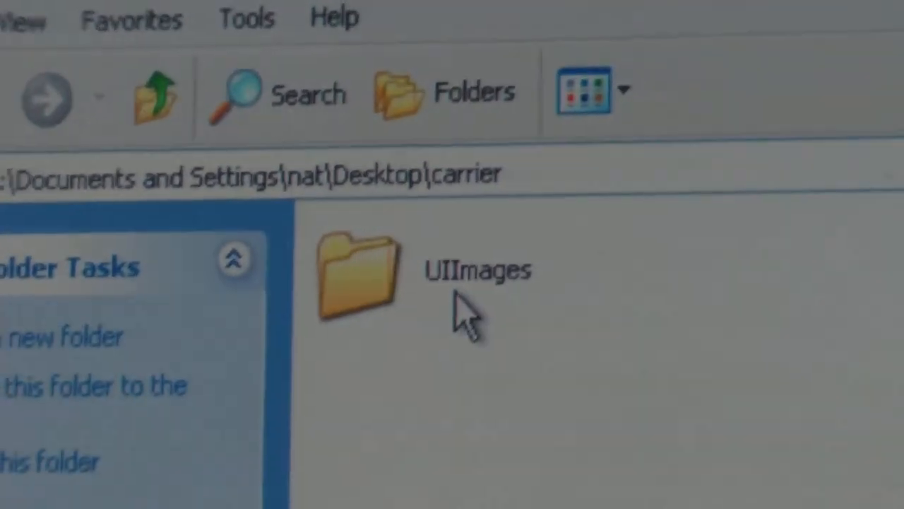
mouse_move(481, 297)
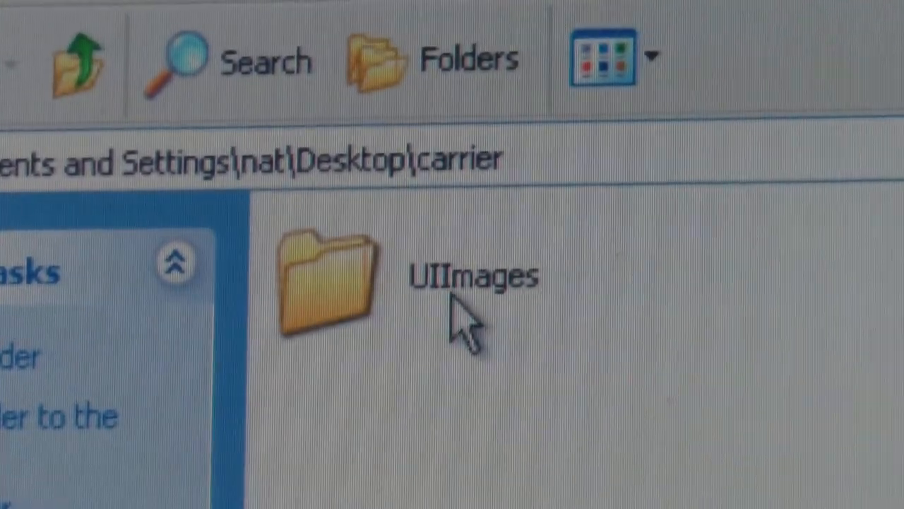
- Open UIImages, switch to Thumbnails view, and inspect Black_CARRIER_IPOD.png and Silver_CARRIER_IPOD.png
double_click(325, 276)
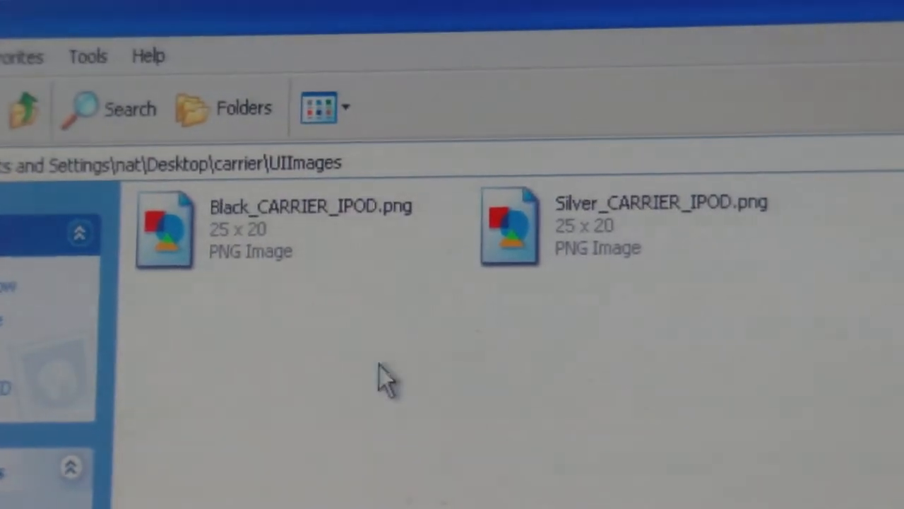
right_click(385, 381)
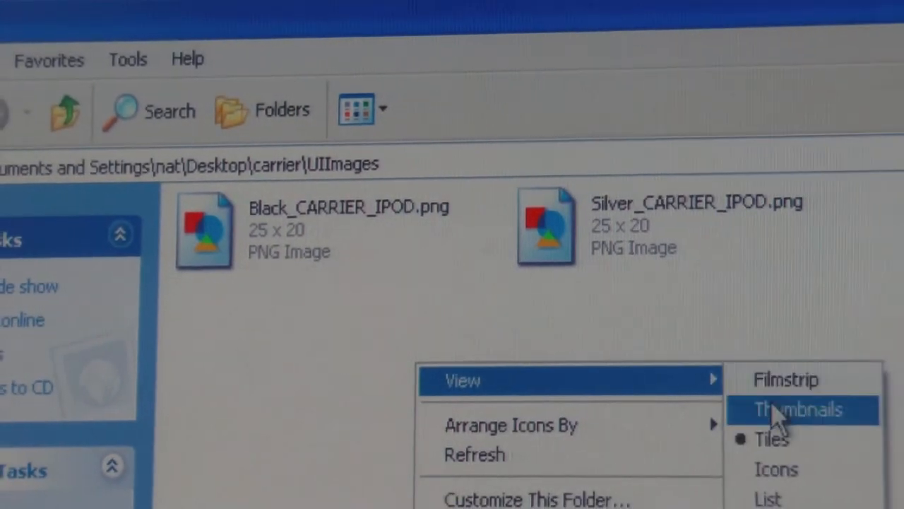
left_click(797, 410)
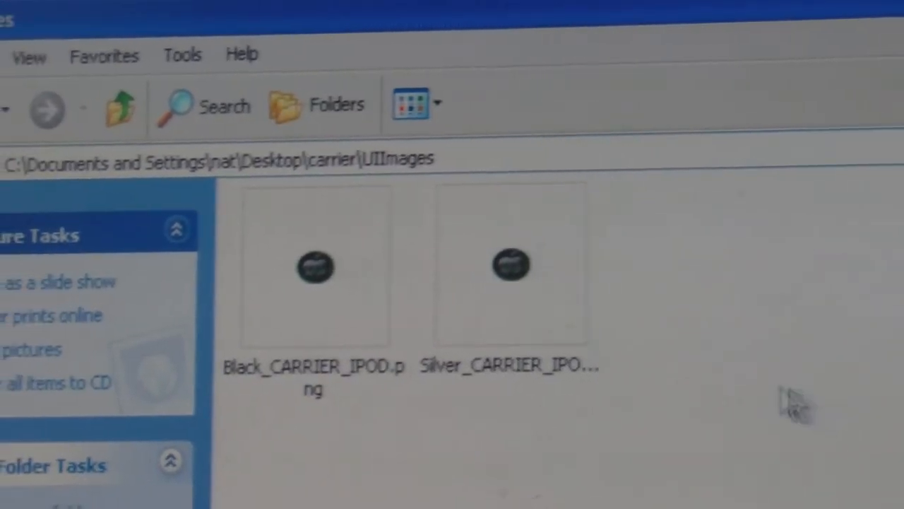
left_click(315, 265)
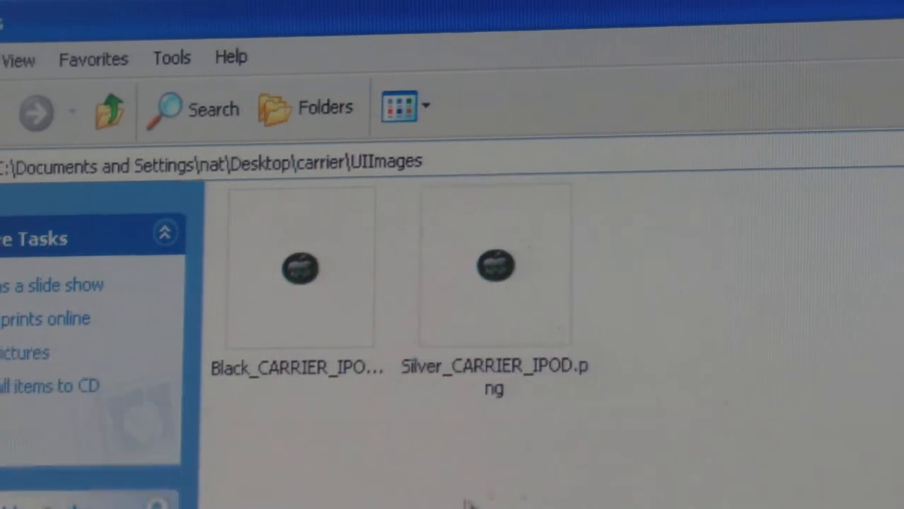
left_click(296, 265)
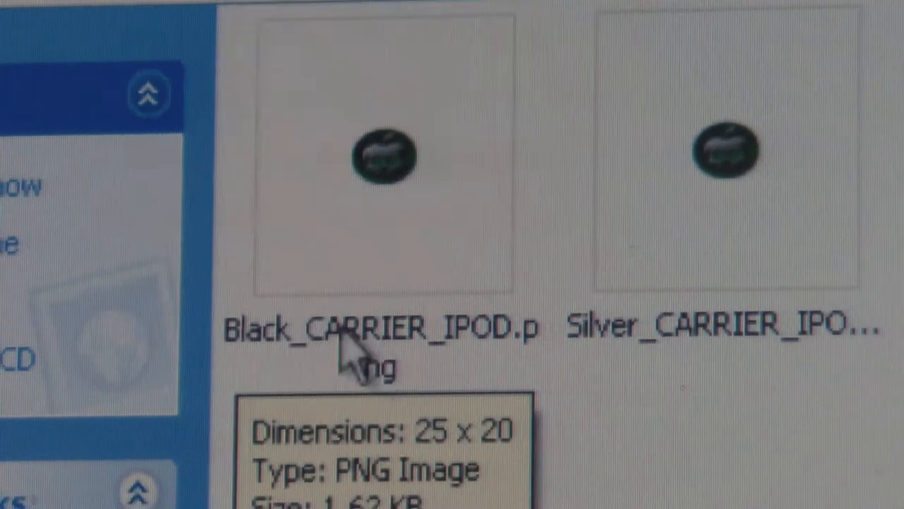
mouse_move(480, 357)
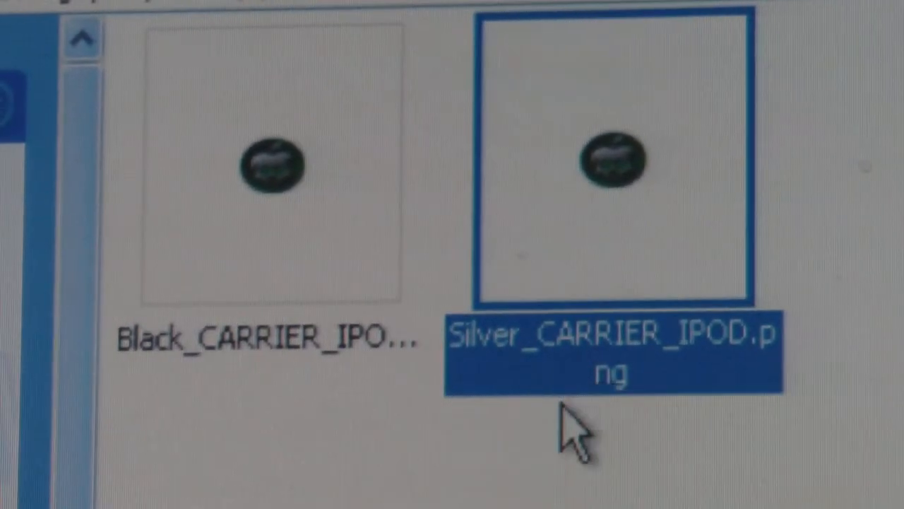
mouse_move(473, 361)
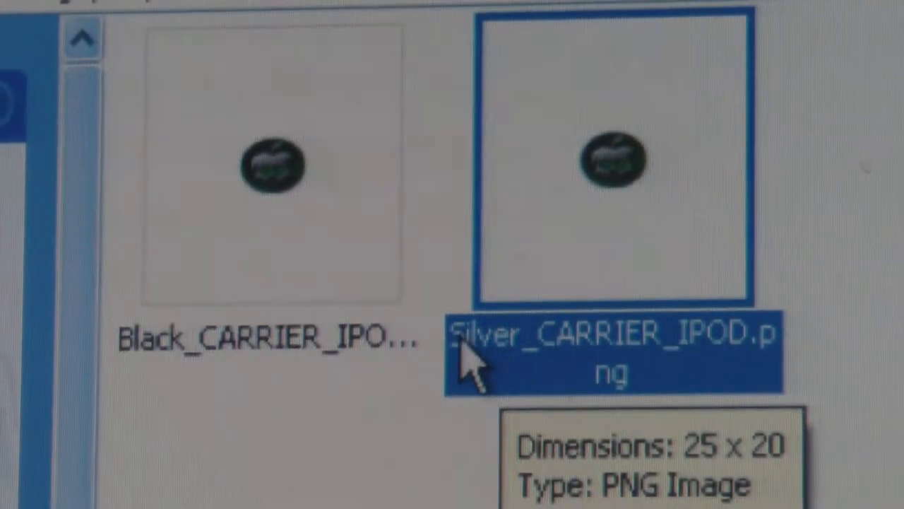
mouse_move(601, 395)
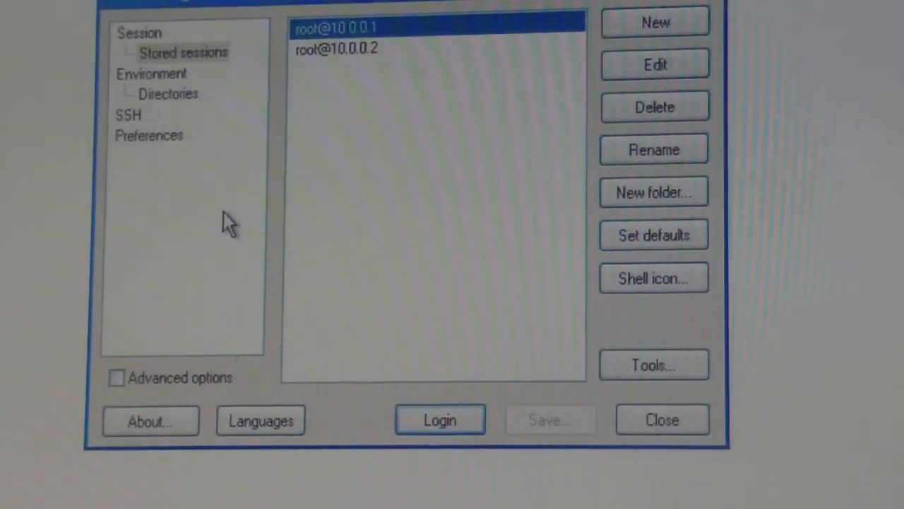
mouse_move(378, 109)
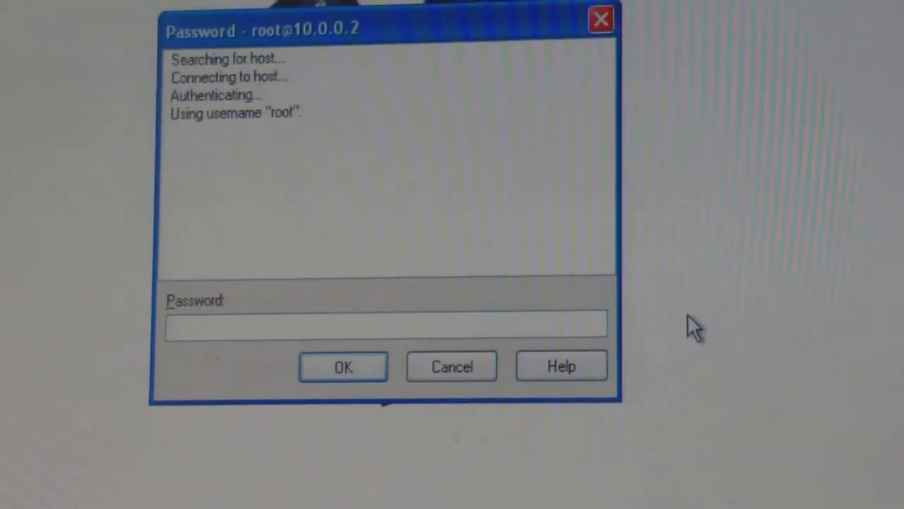
type("password")
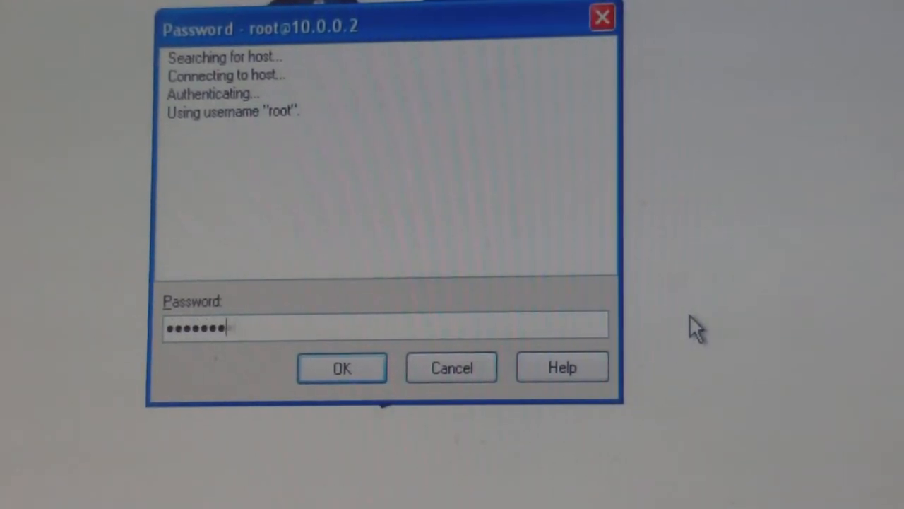
left_click(342, 367)
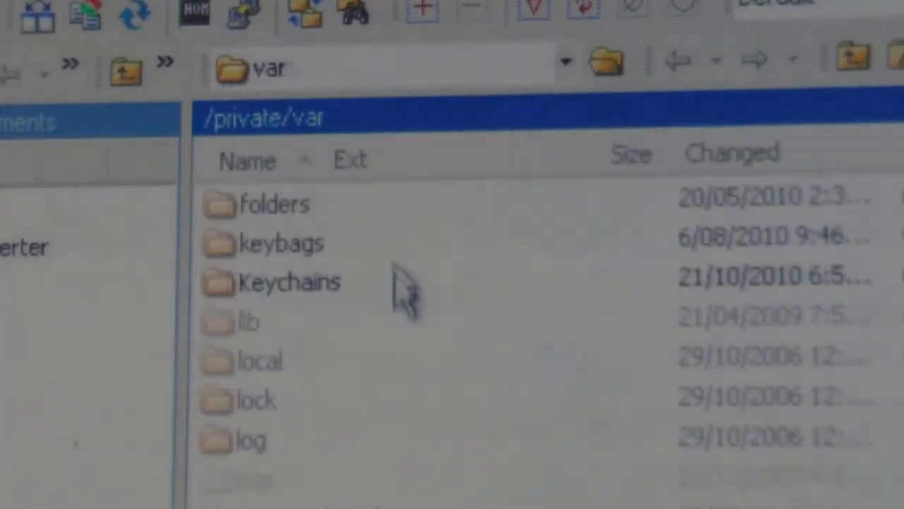
- Scroll the remote /private/var listing toward the stash folder
scroll("down", 3)
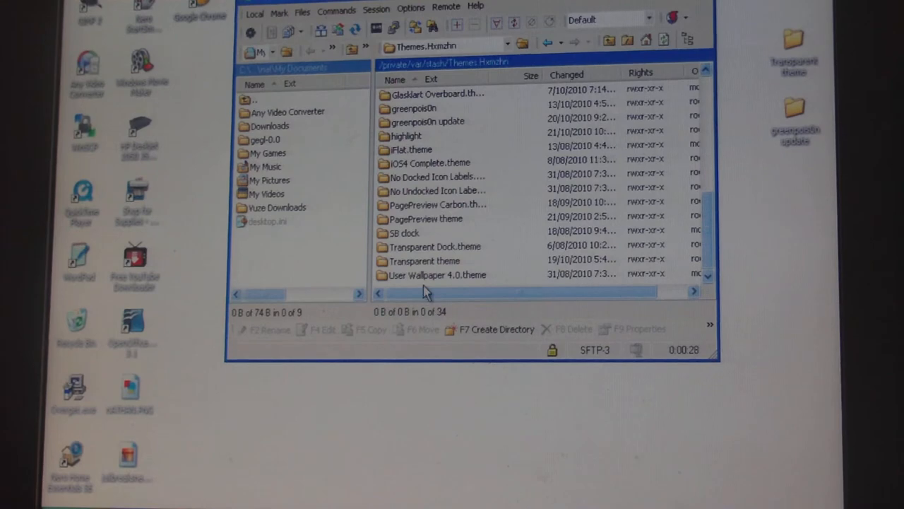
mouse_move(494, 247)
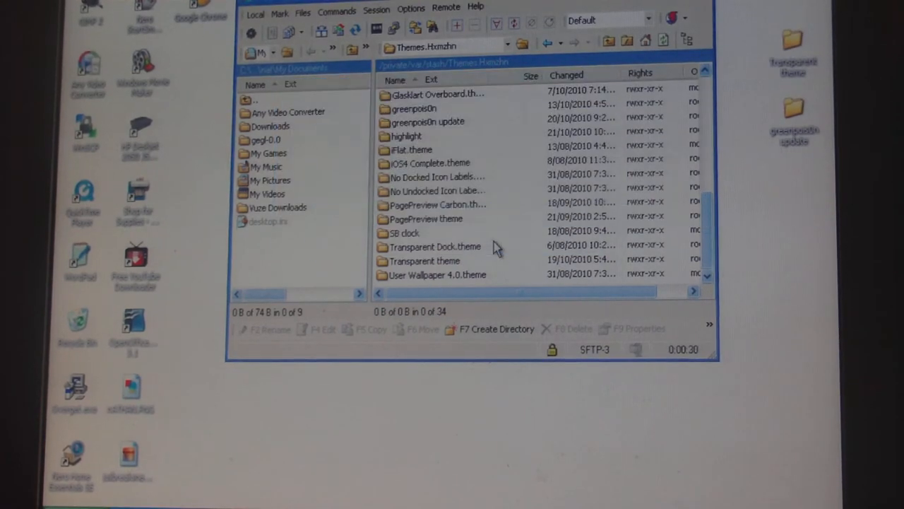